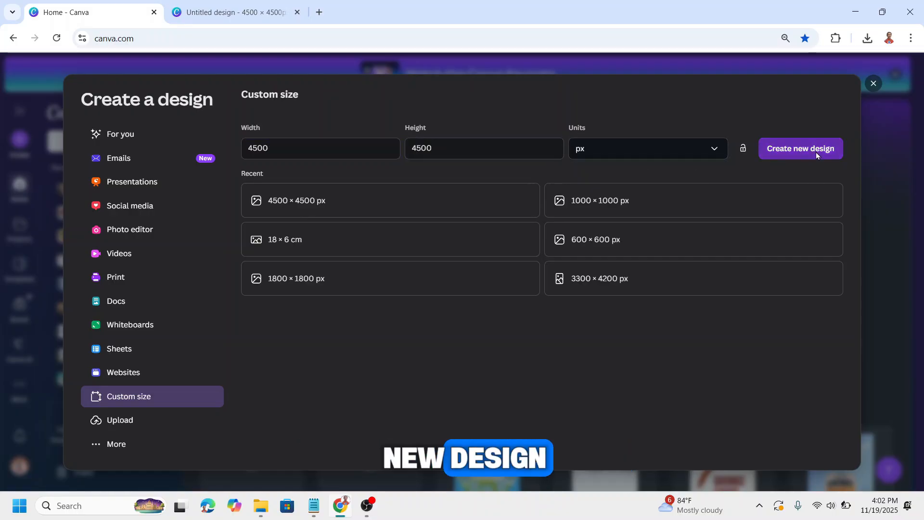
# Step: Create a blank 4500 × 4500 px custom design
pyautogui.click(800, 148)
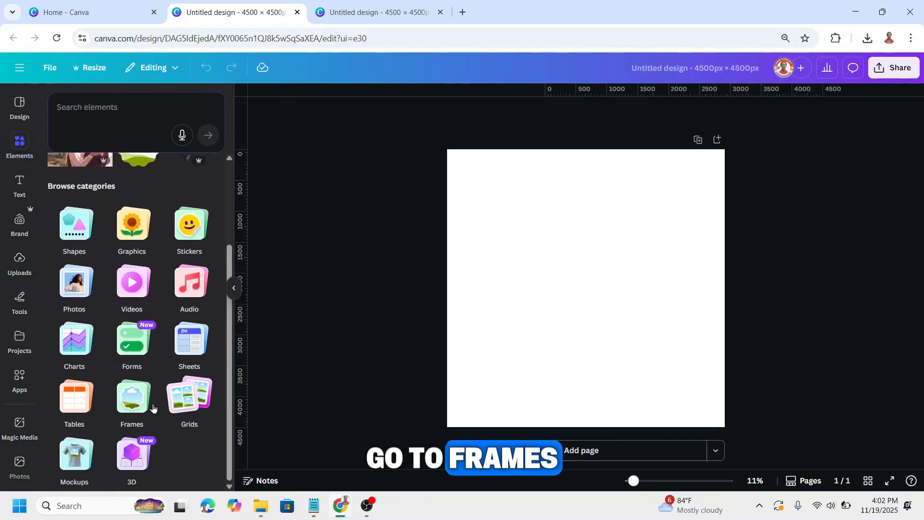
# Step: Add a circle photo frame, shrink it to about 712 px, and place it top centre
pyautogui.click(131, 398)
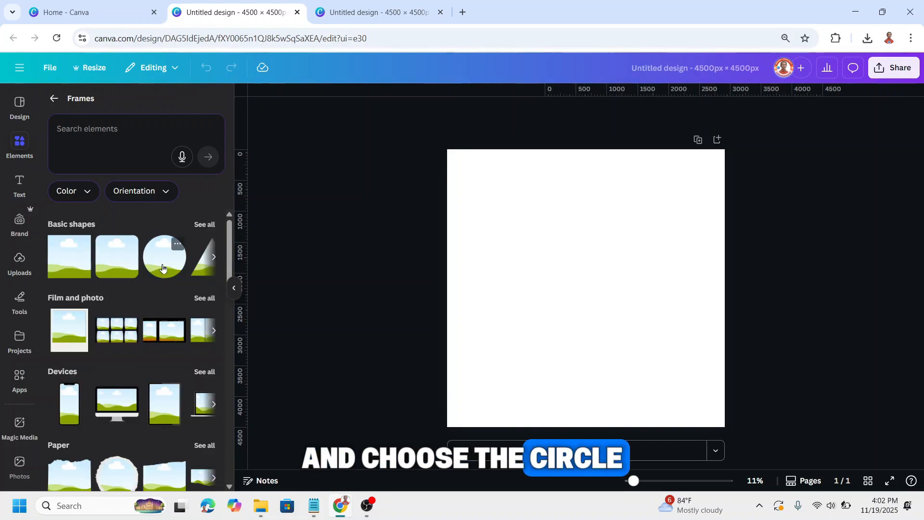
pyautogui.click(164, 256)
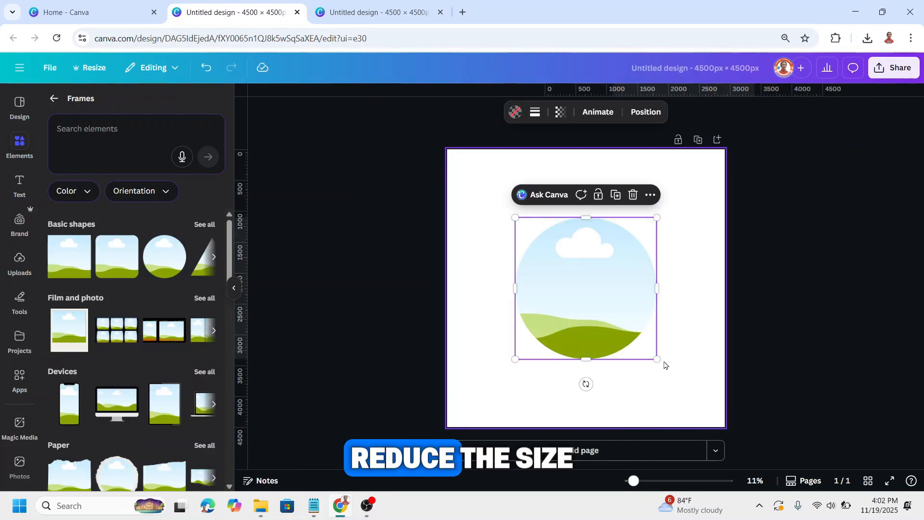
pyautogui.moveTo(657, 358); pyautogui.dragTo(558, 260)
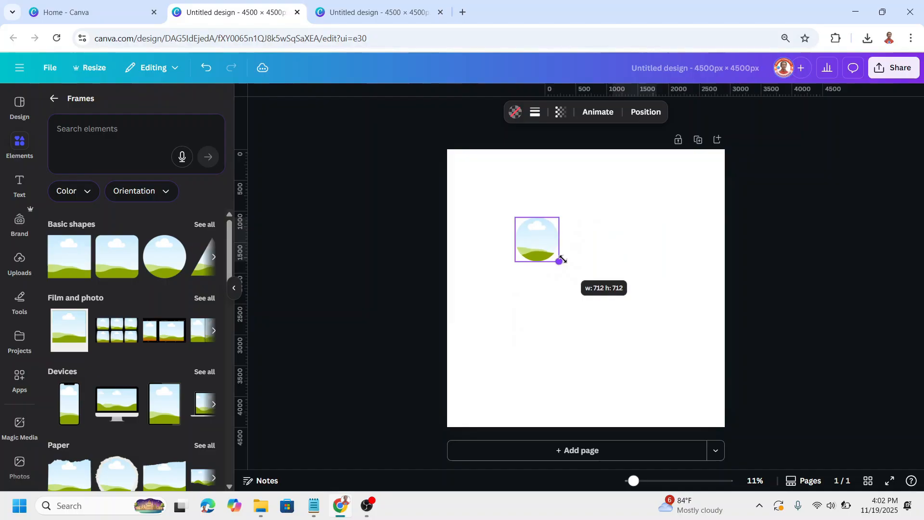
pyautogui.moveTo(558, 260); pyautogui.dragTo(565, 266)
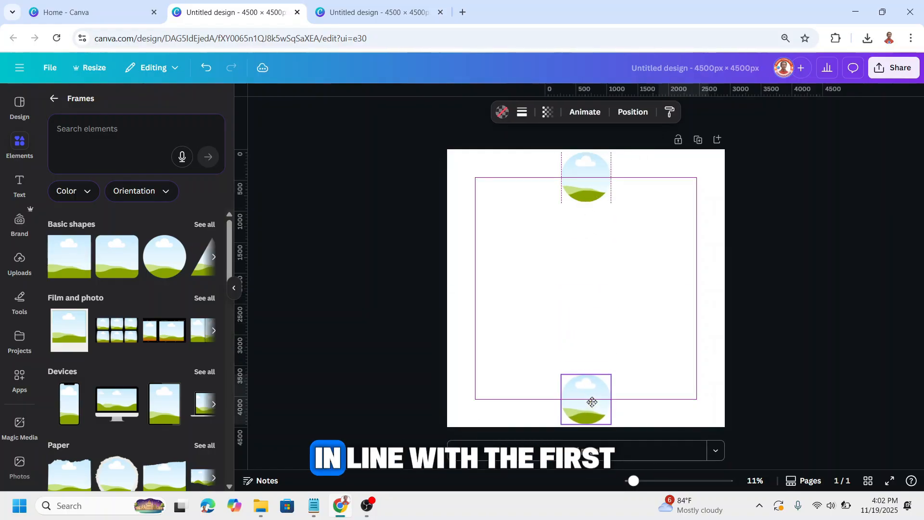
# Step: Place circle copies at the right and left edge centres and group all four circles
pyautogui.click(586, 399)
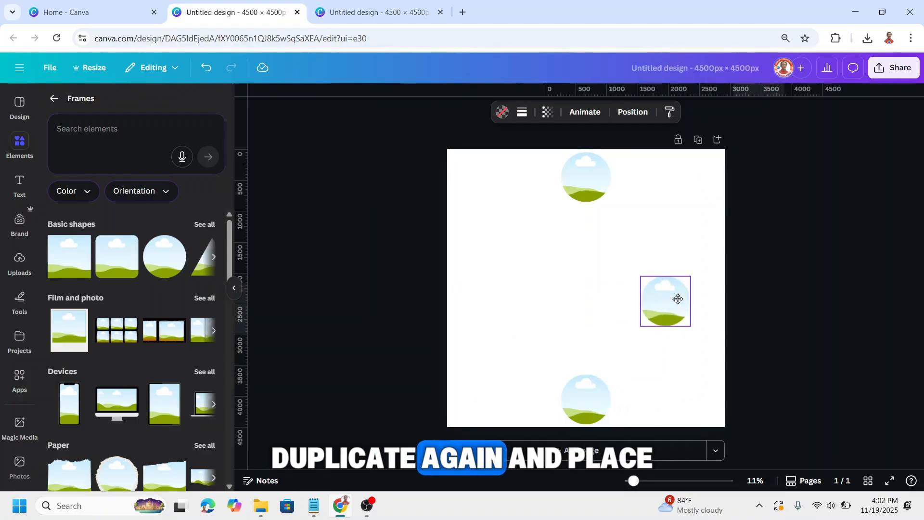
pyautogui.moveTo(677, 299); pyautogui.dragTo(696, 293)
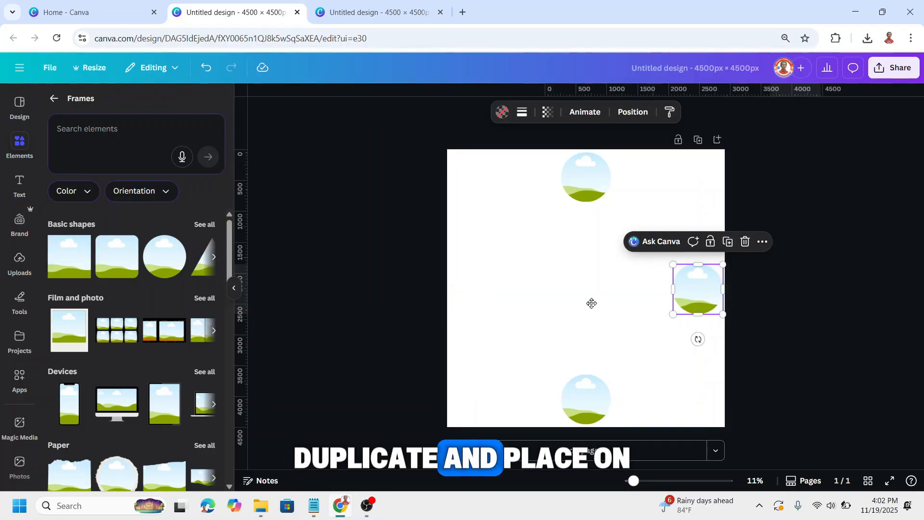
pyautogui.moveTo(697, 289); pyautogui.dragTo(483, 289)
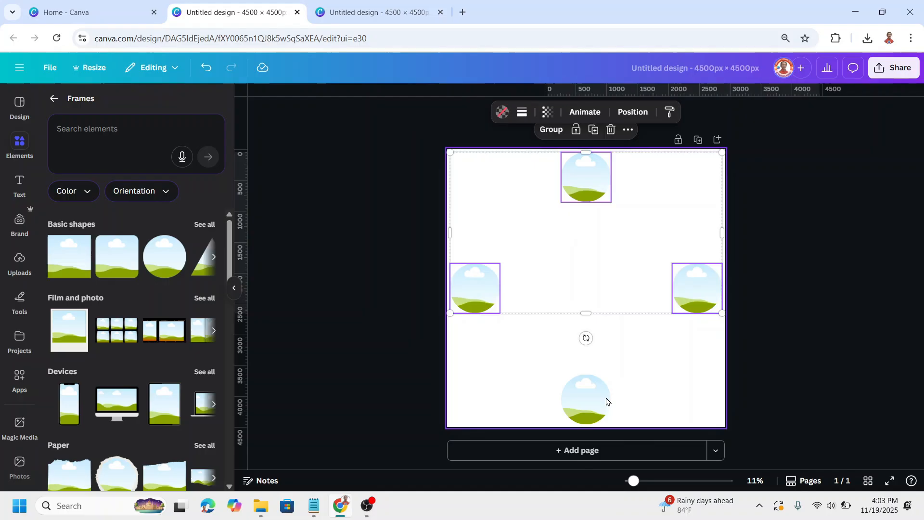
pyautogui.click(551, 129)
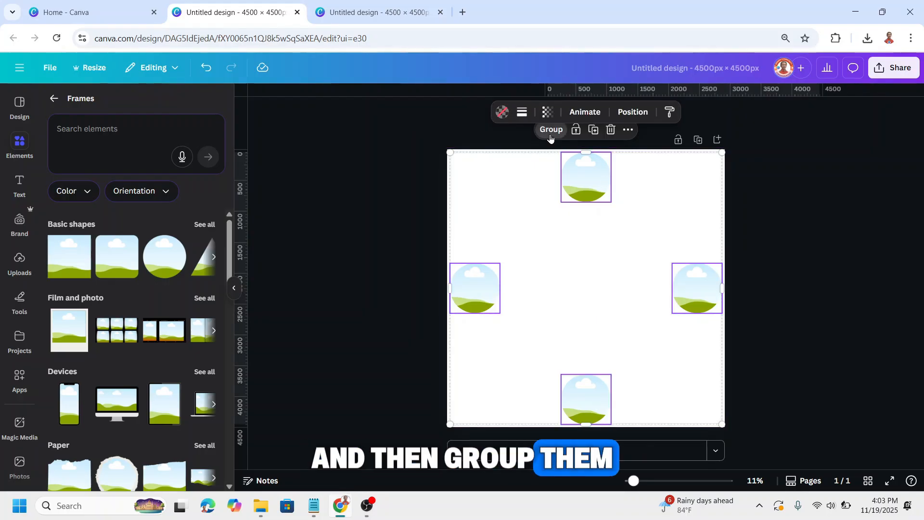
pyautogui.click(550, 129)
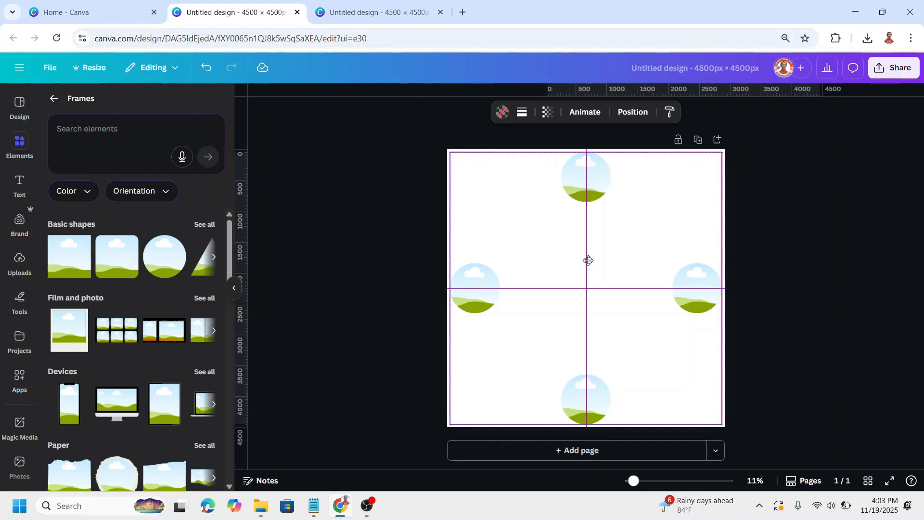
# Step: Rotate a copy of the four-circle group to 30° and duplicate it again
pyautogui.click(632, 112)
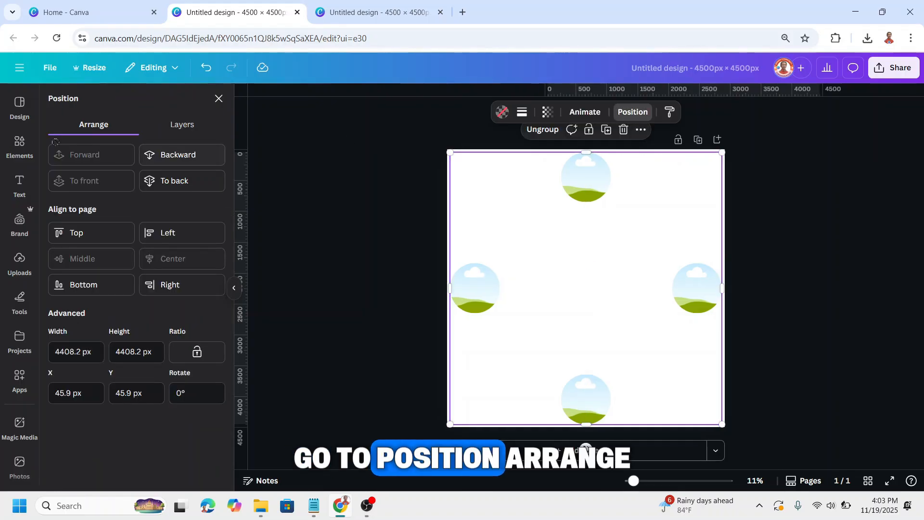
pyautogui.click(196, 393)
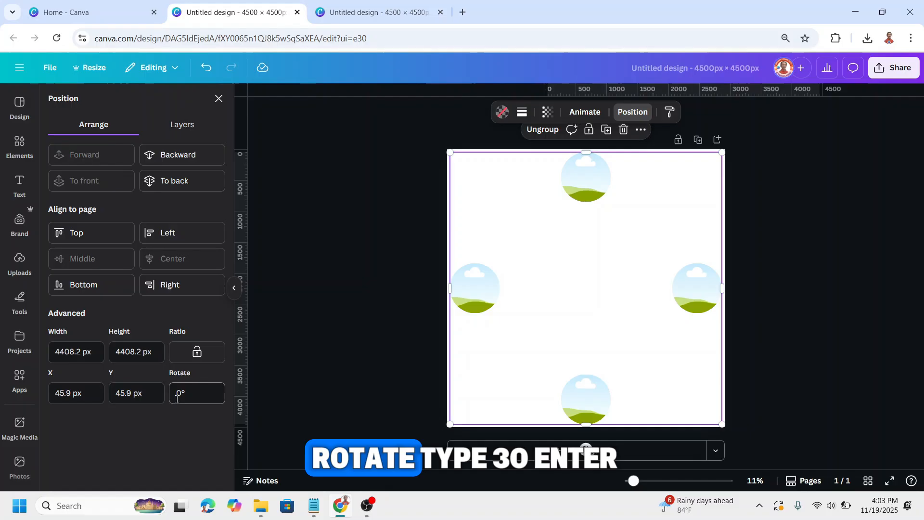
pyautogui.write('30')
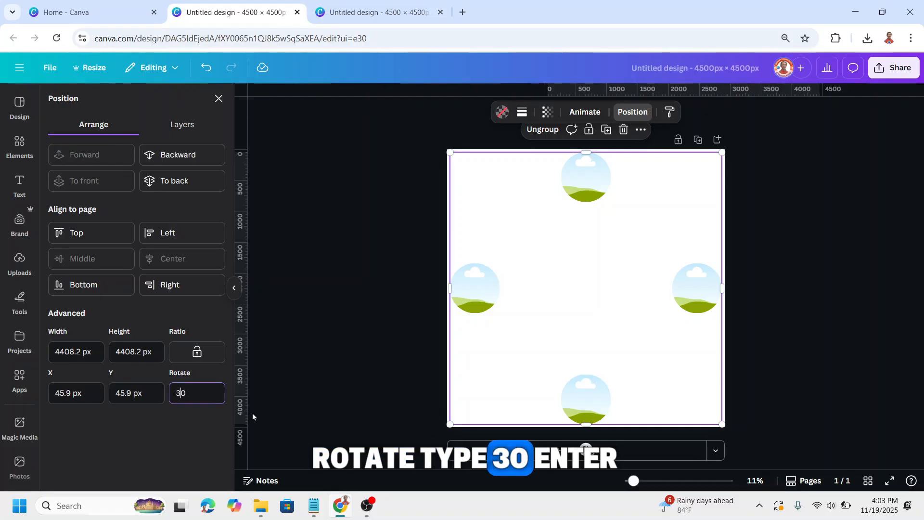
pyautogui.press('Enter')
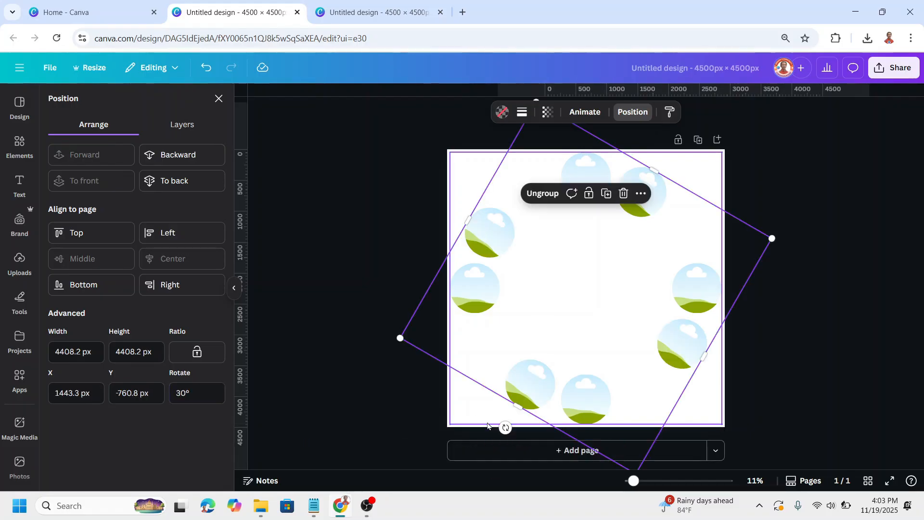
pyautogui.click(606, 194)
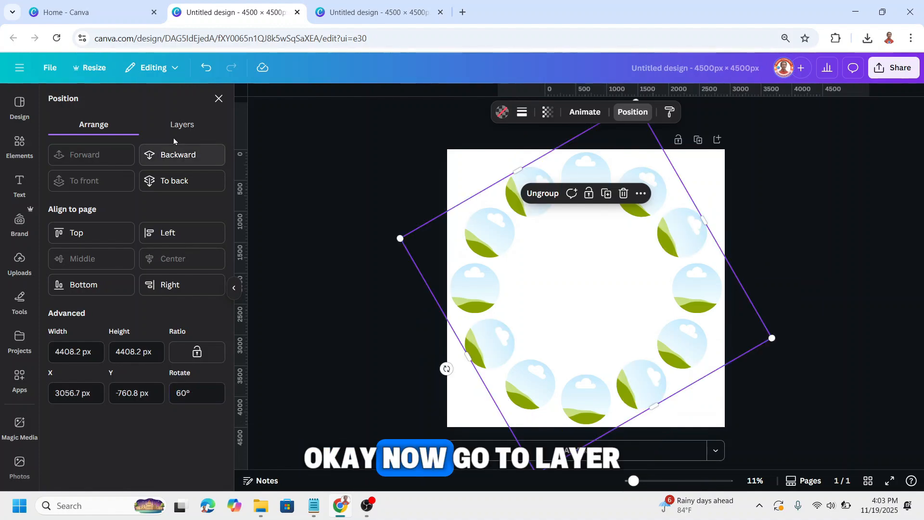
# Step: Ungroup the circle groups into separate frames via the Layers list
pyautogui.click(182, 124)
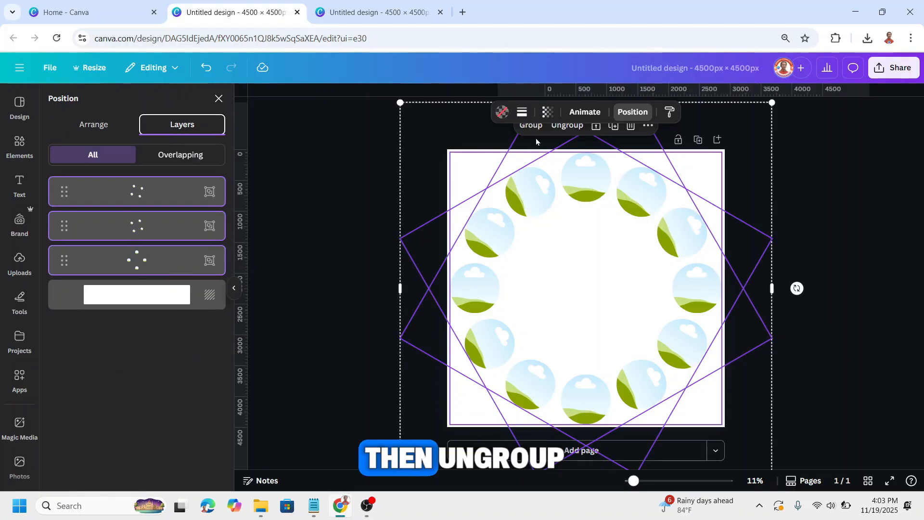
pyautogui.click(566, 126)
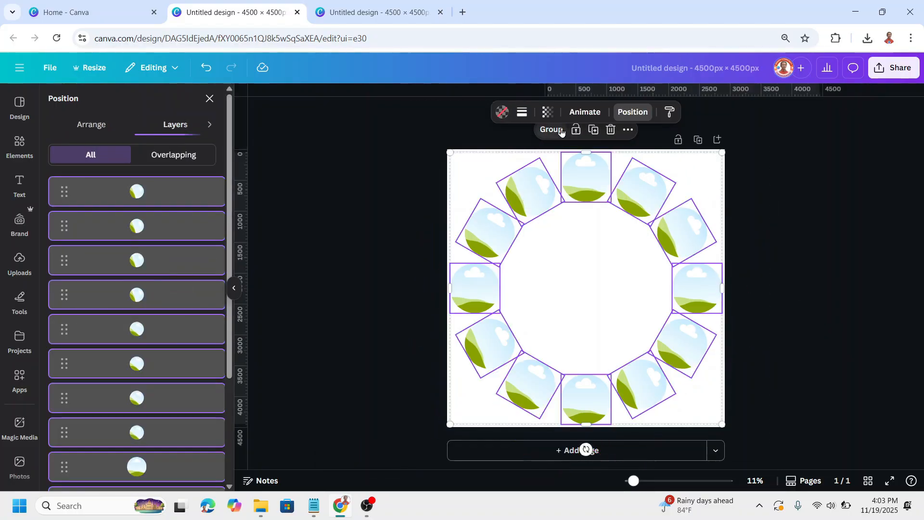
pyautogui.click(93, 124)
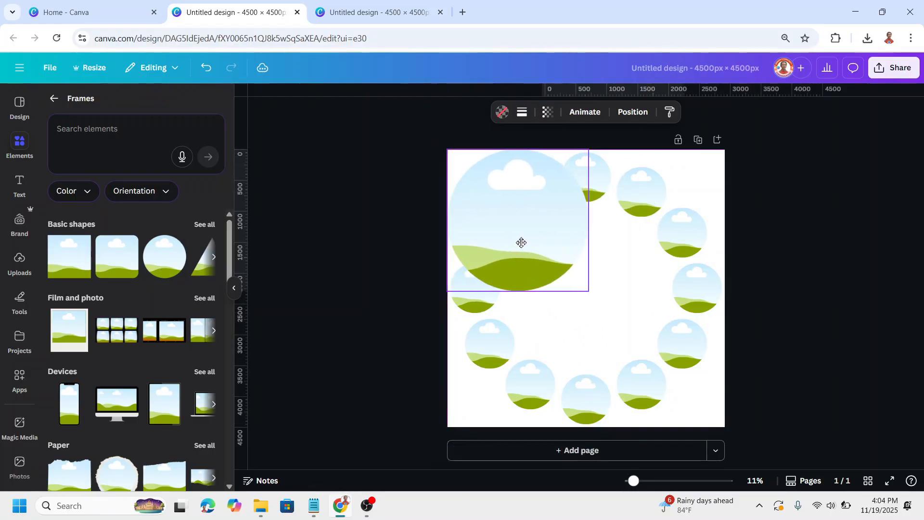
# Step: Enlarge the big circle to fill the page and send it behind everything
pyautogui.moveTo(588, 290); pyautogui.dragTo(630, 333)
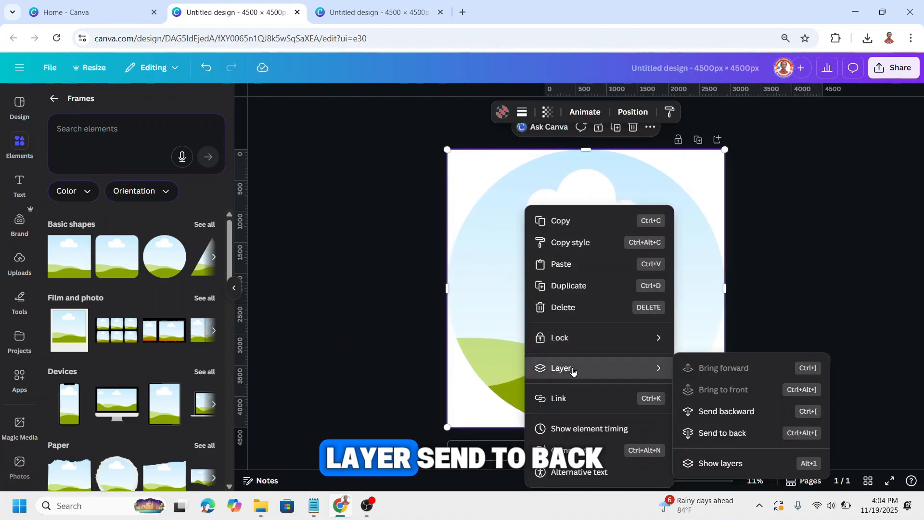
pyautogui.click(722, 432)
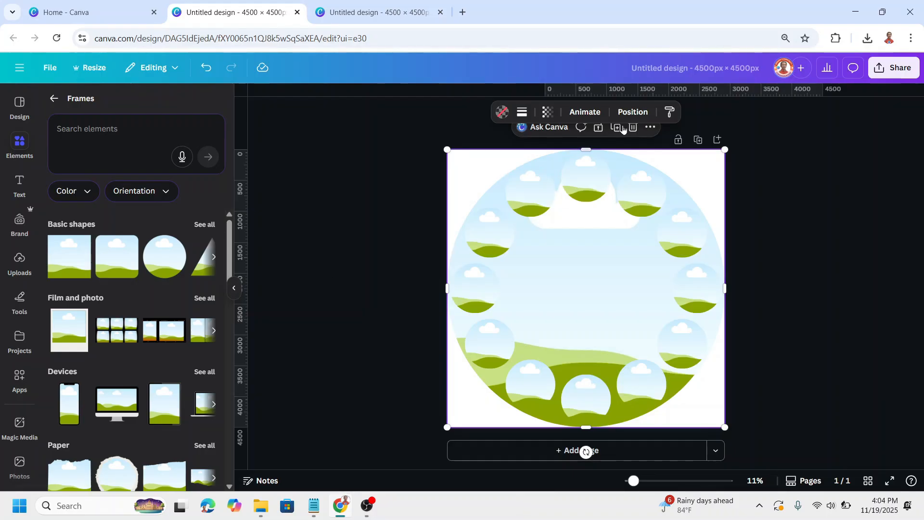
pyautogui.click(632, 112)
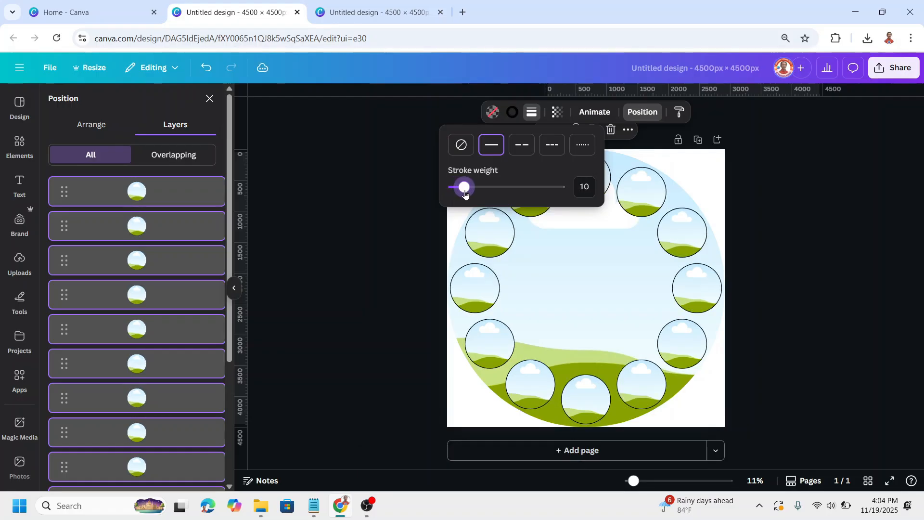
# Step: Give the small circles stroke weight 14 and blue outline colour
pyautogui.moveTo(464, 187); pyautogui.dragTo(468, 187)
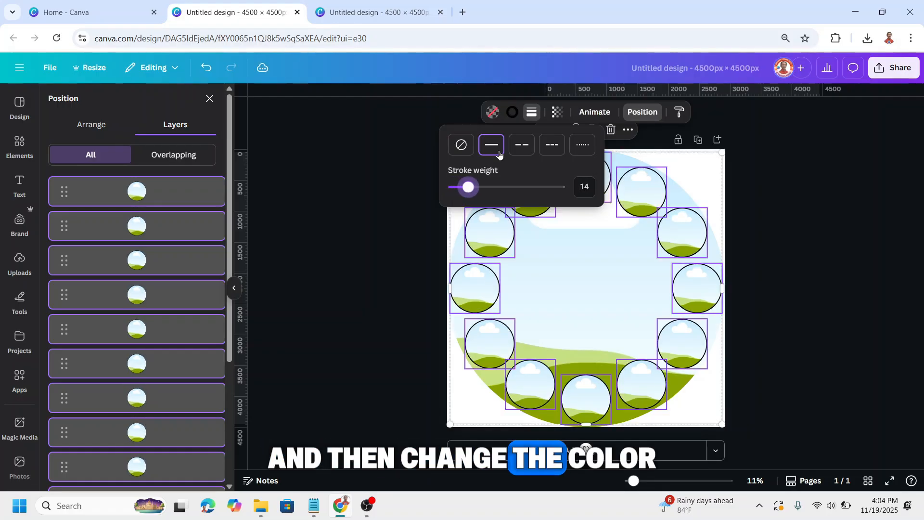
pyautogui.click(494, 112)
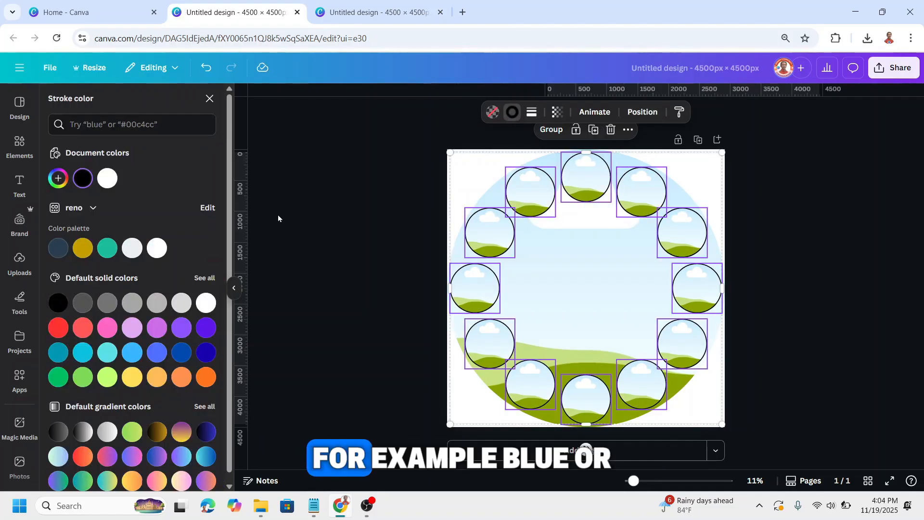
pyautogui.click(156, 352)
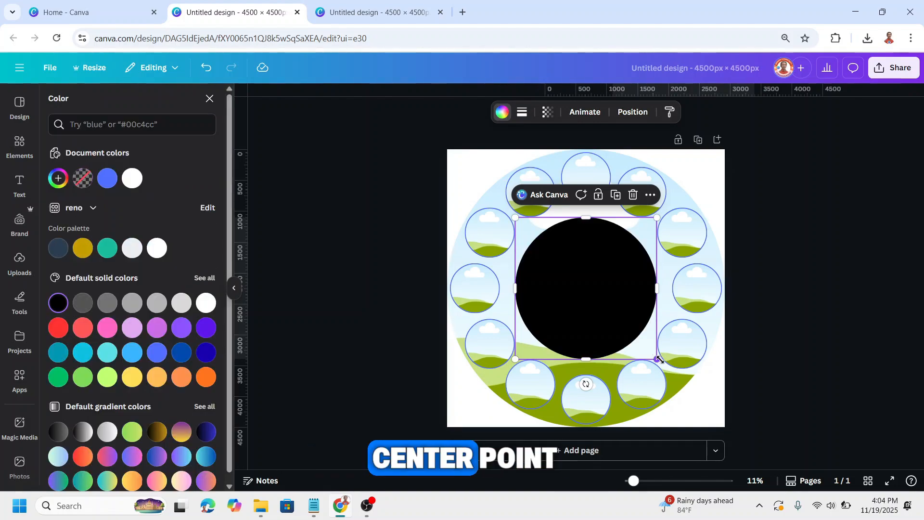
# Step: Shrink the black circle to a roughly 248 px dot and centre it on the page
pyautogui.moveTo(656, 358); pyautogui.dragTo(530, 232)
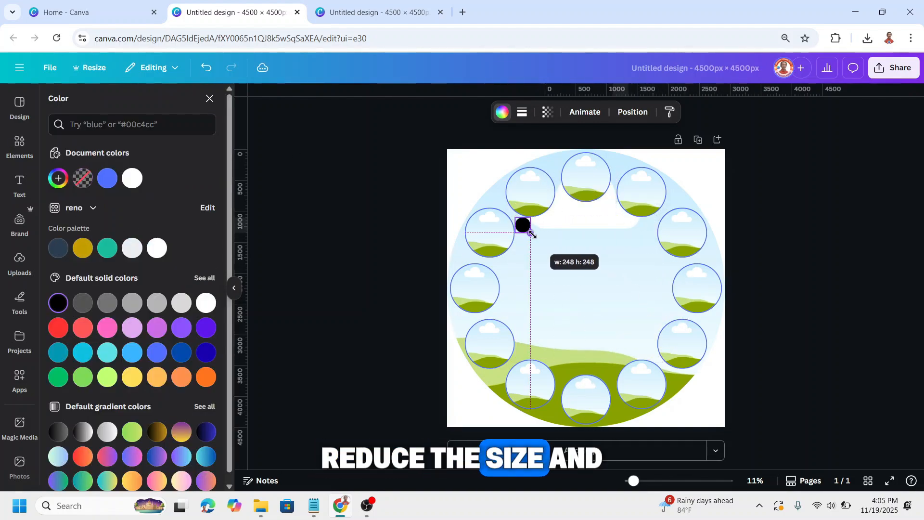
pyautogui.moveTo(521, 225); pyautogui.dragTo(578, 288)
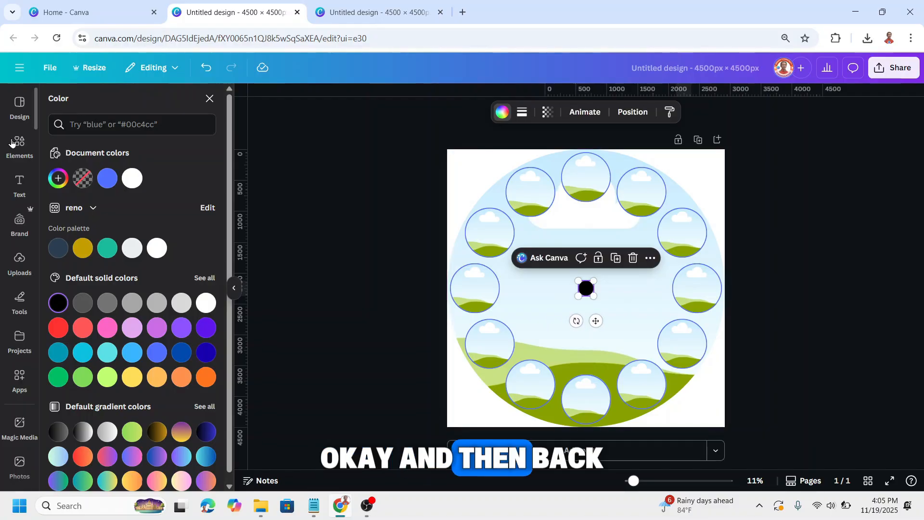
pyautogui.click(19, 145)
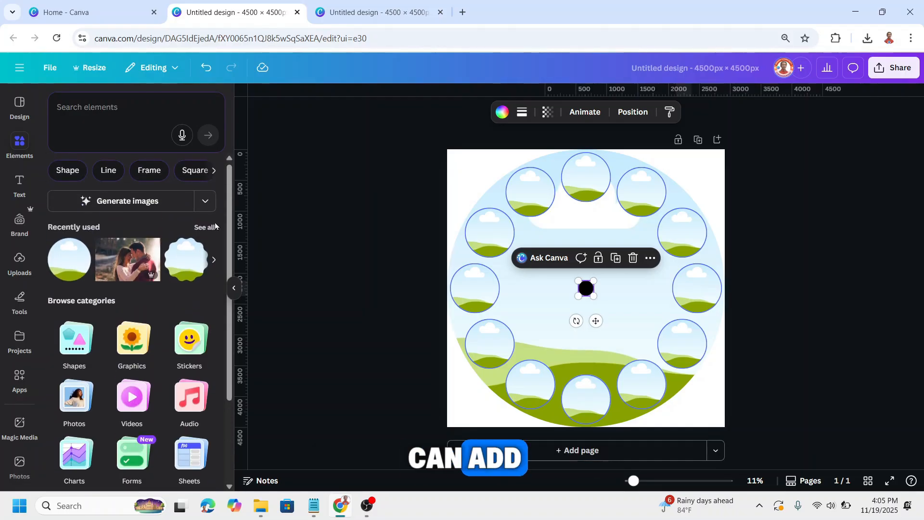
# Step: Insert the clock hands from Recently used and enlarge them to about 1261 px wide
pyautogui.click(202, 227)
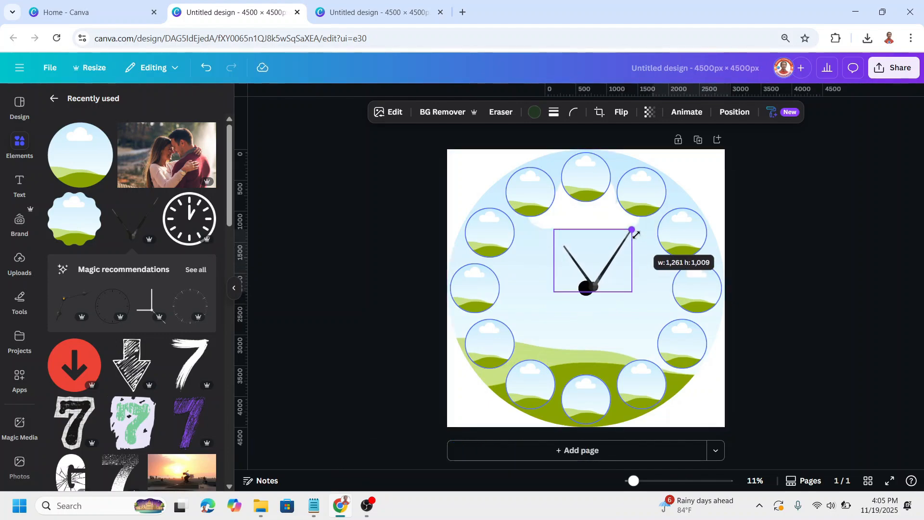
pyautogui.moveTo(632, 230); pyautogui.dragTo(623, 237)
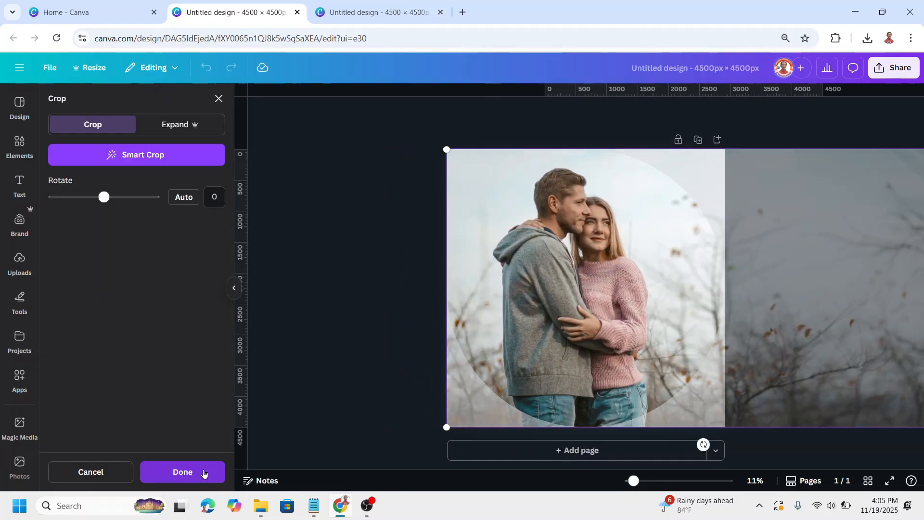
# Step: Finish cropping the couple photo inside the large circle frame
pyautogui.click(182, 472)
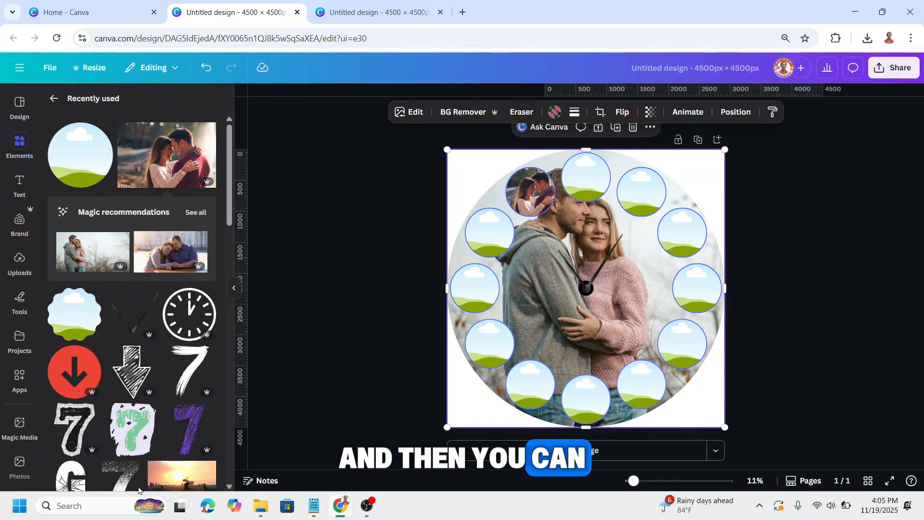